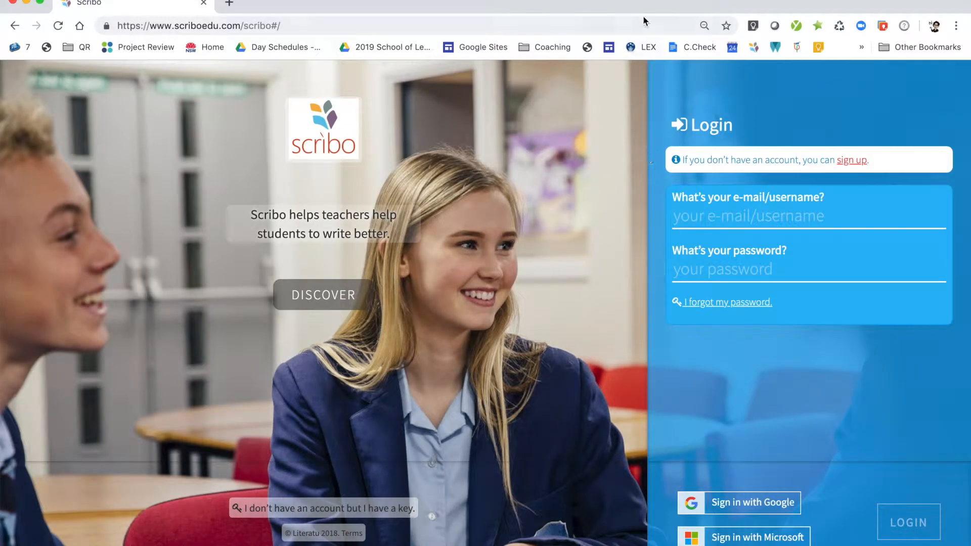
mouse_move(599, 260)
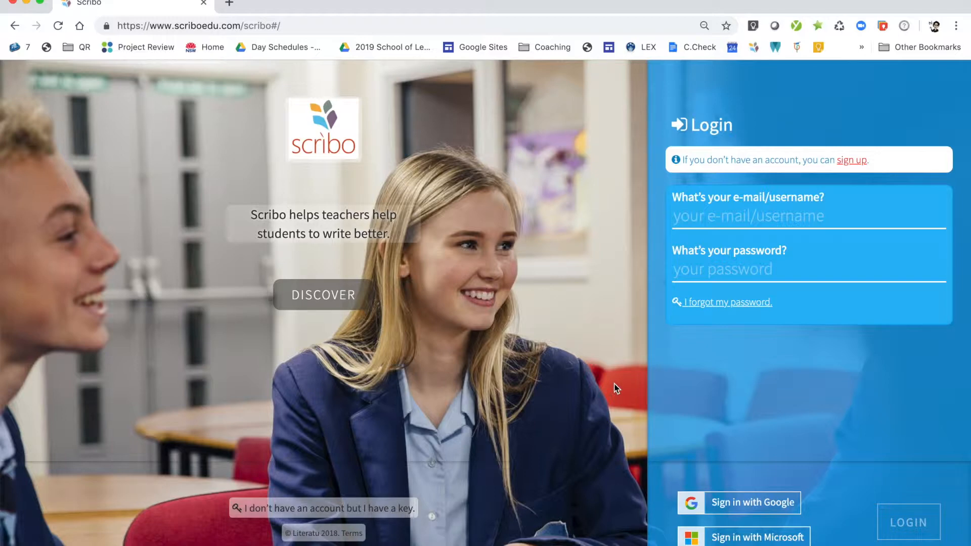
Start signing in to Scribo with a Google account.
left_click(753, 503)
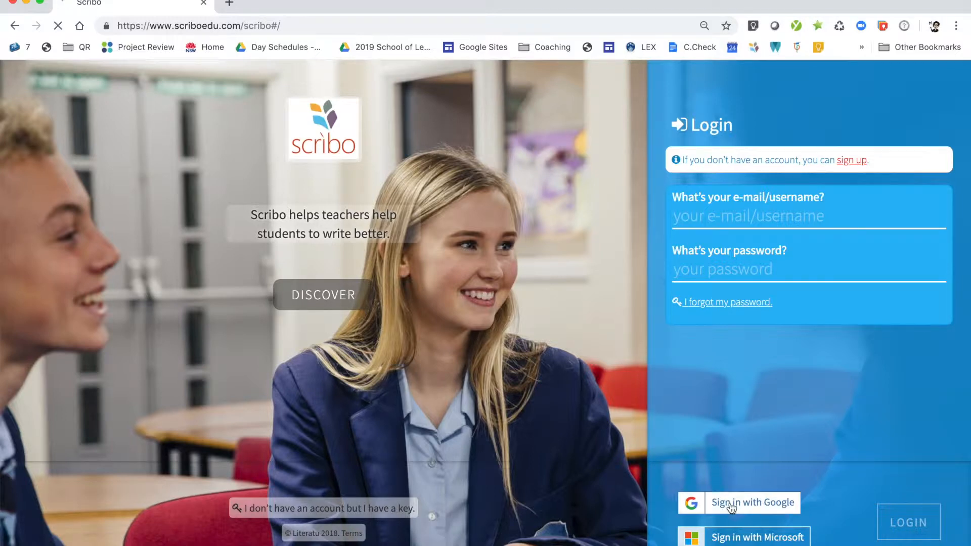
Finish Google sign-in and view Year 8 English/HSIE's Connected Text Study activity details.
left_click(753, 502)
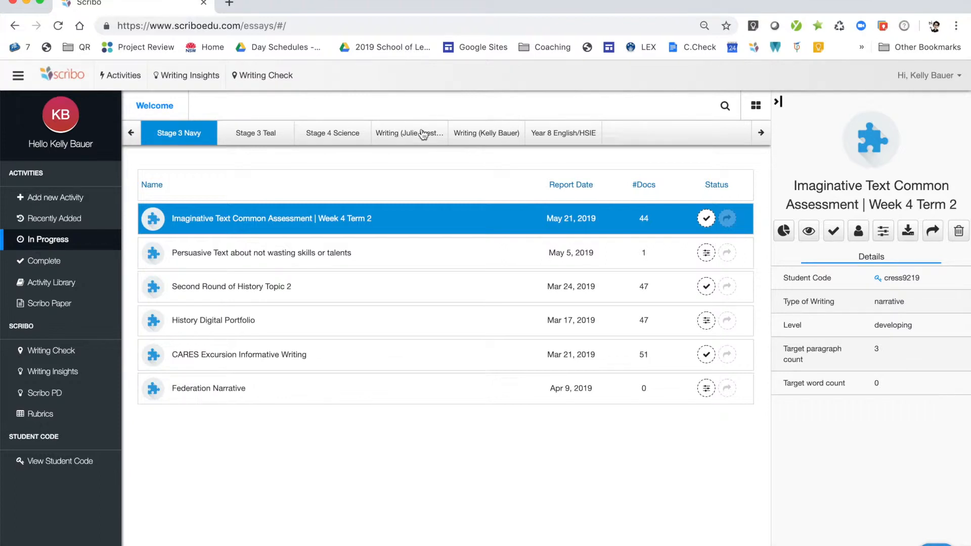
left_click(563, 133)
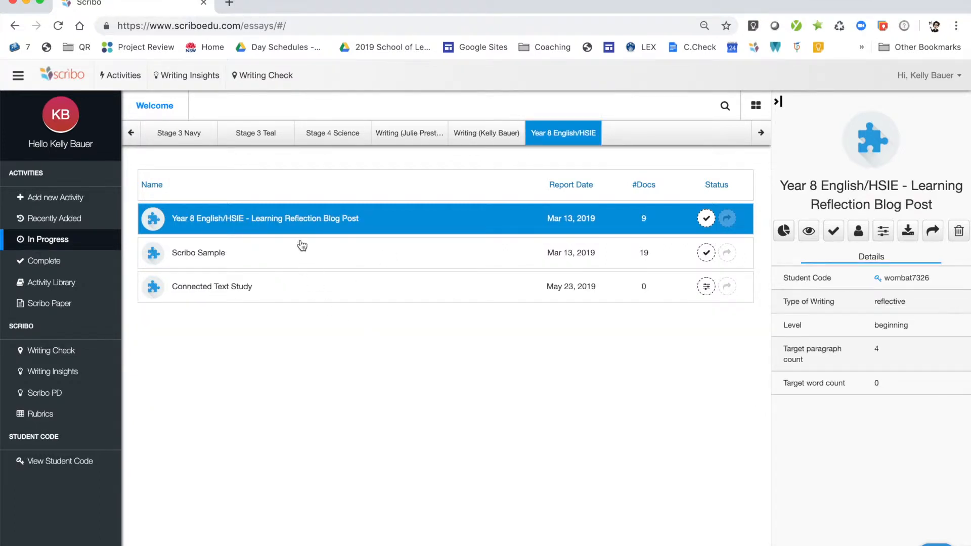
mouse_move(198, 234)
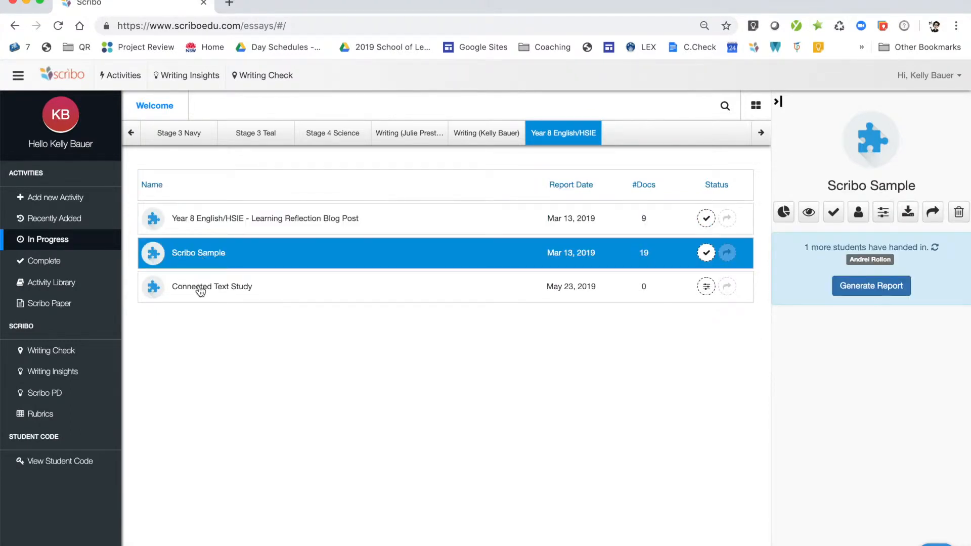
left_click(212, 287)
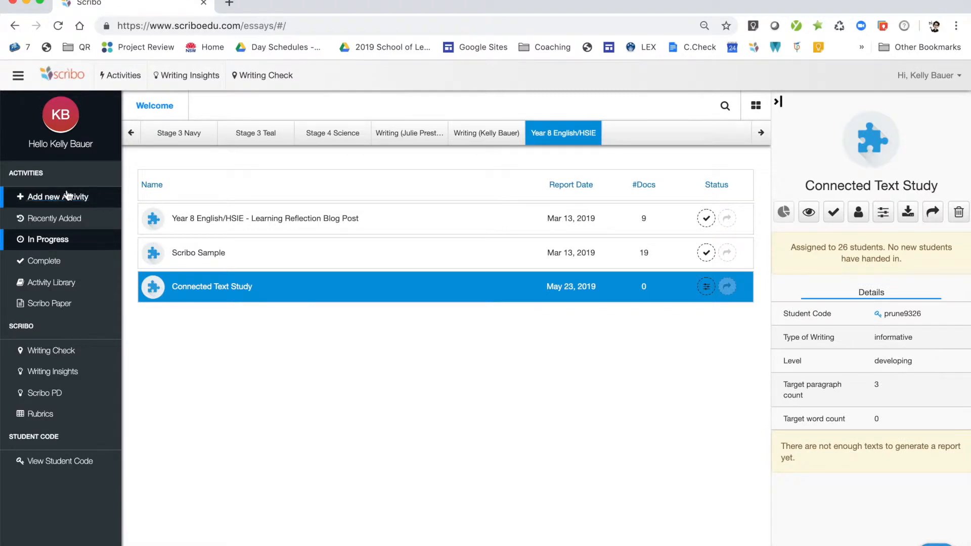
Begin a new writing activity from the Add new Activity sidebar option.
left_click(58, 197)
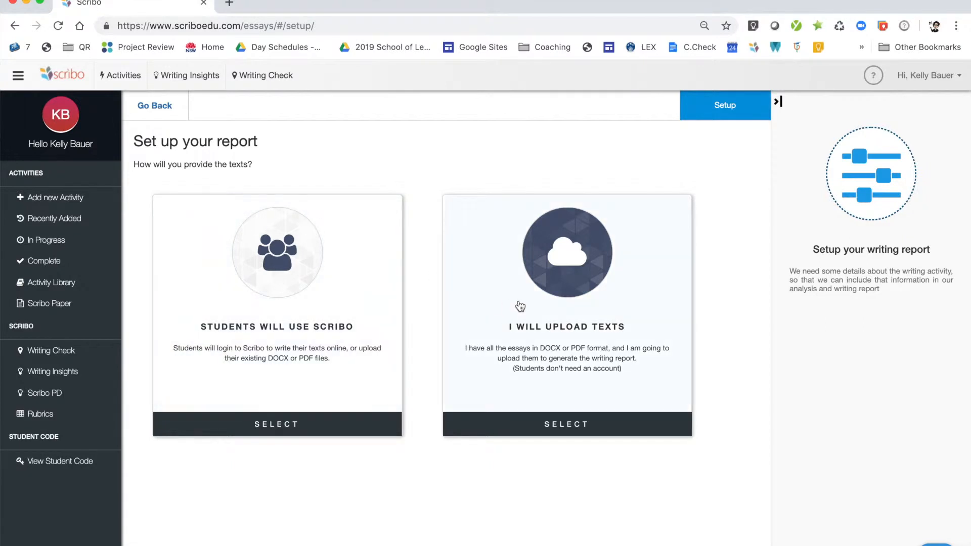
mouse_move(526, 306)
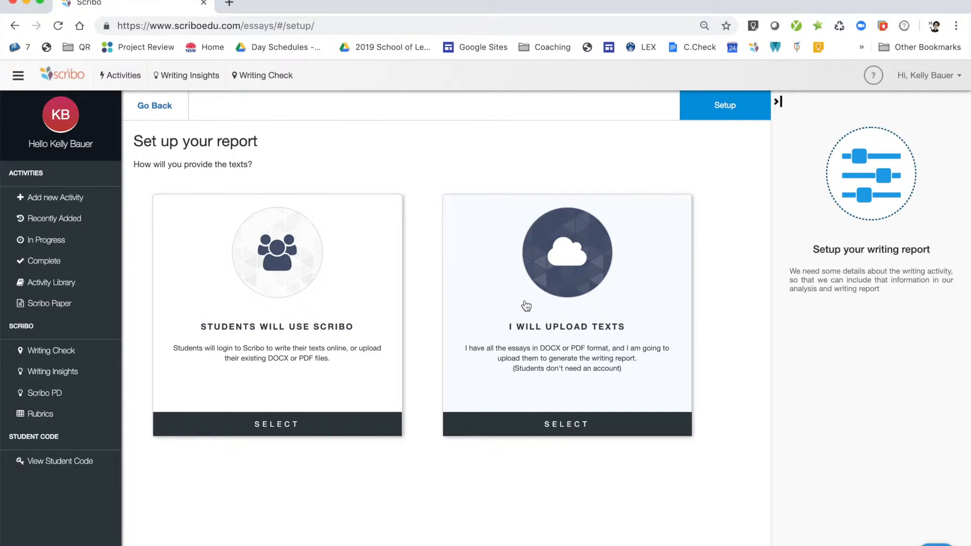
mouse_move(587, 320)
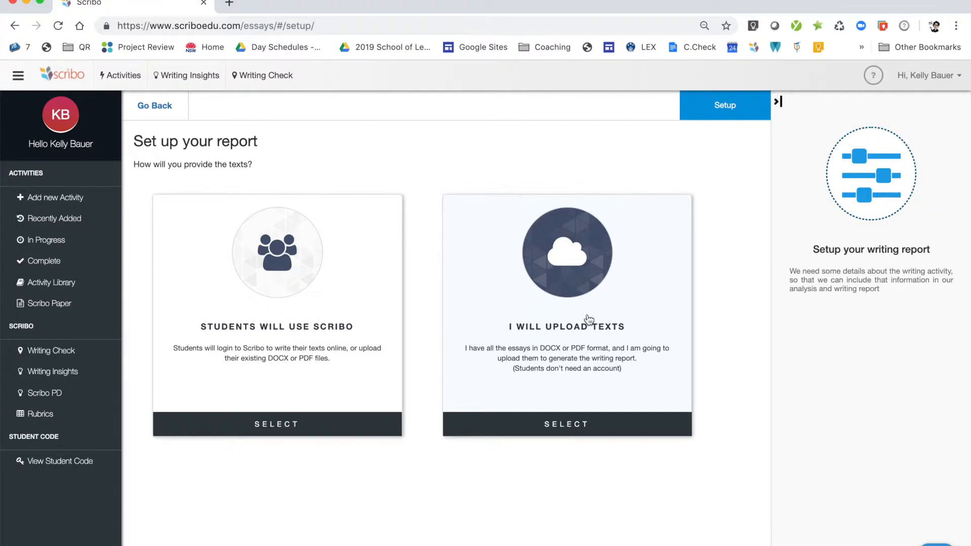
mouse_move(544, 300)
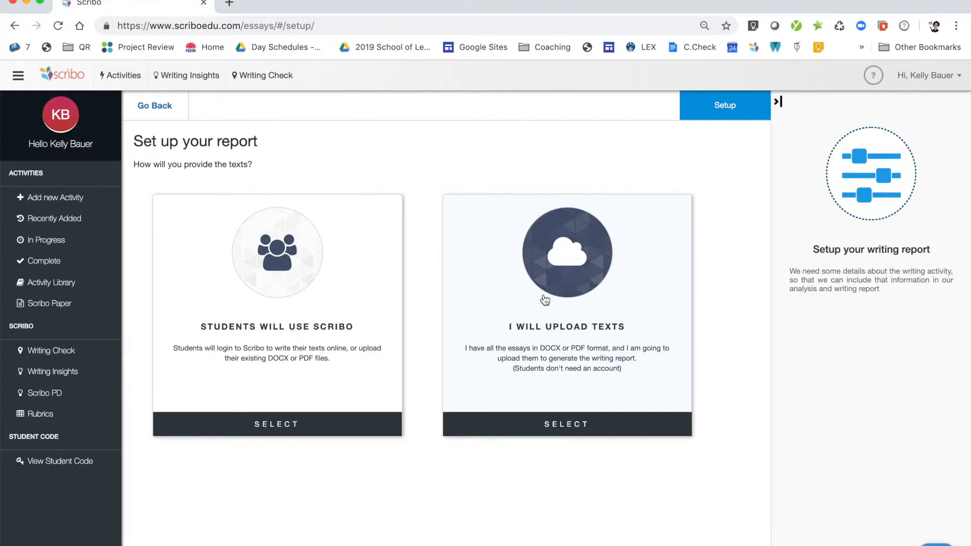
mouse_move(259, 304)
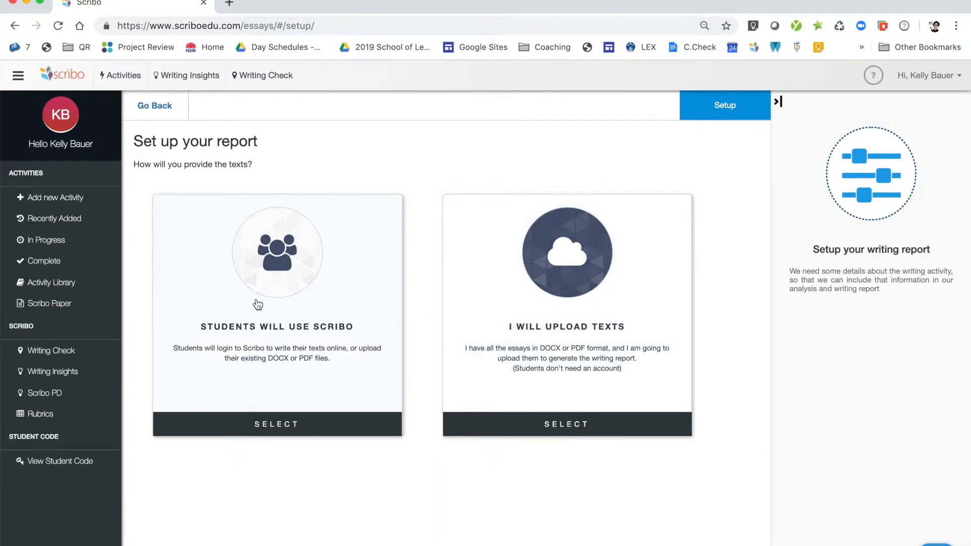
mouse_move(267, 323)
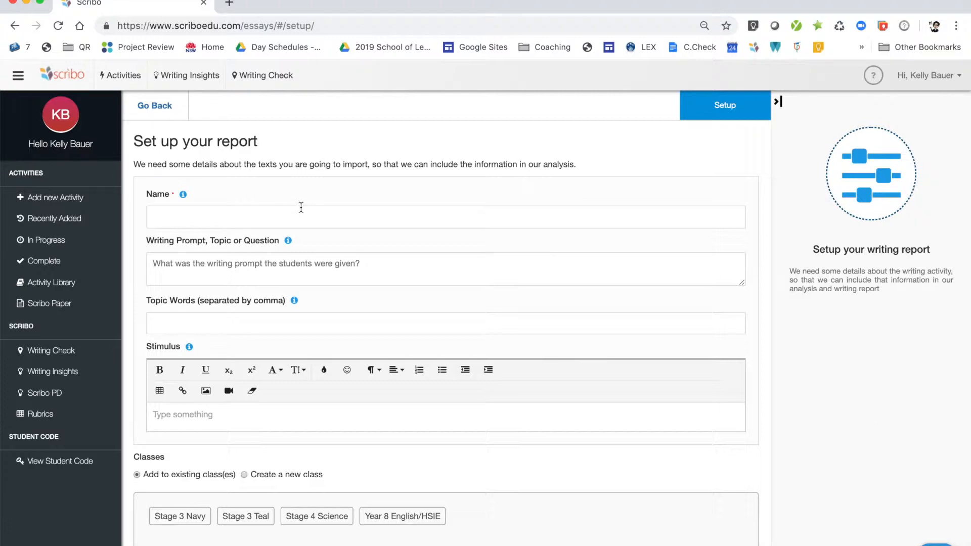
Enter name 'Landscapes and Landforms' and a prompt on how landscapes and landforms differ.
type("L")
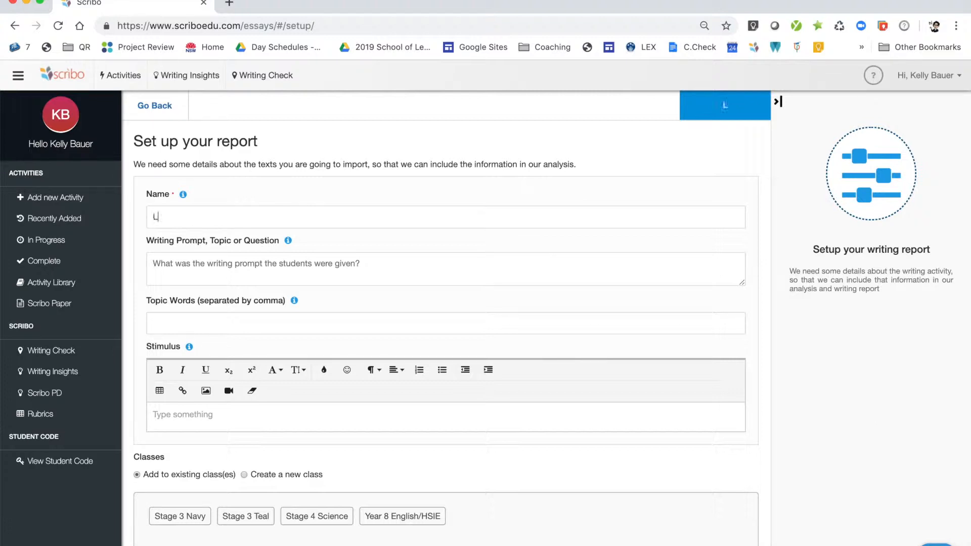
type("andscapes and Lanf")
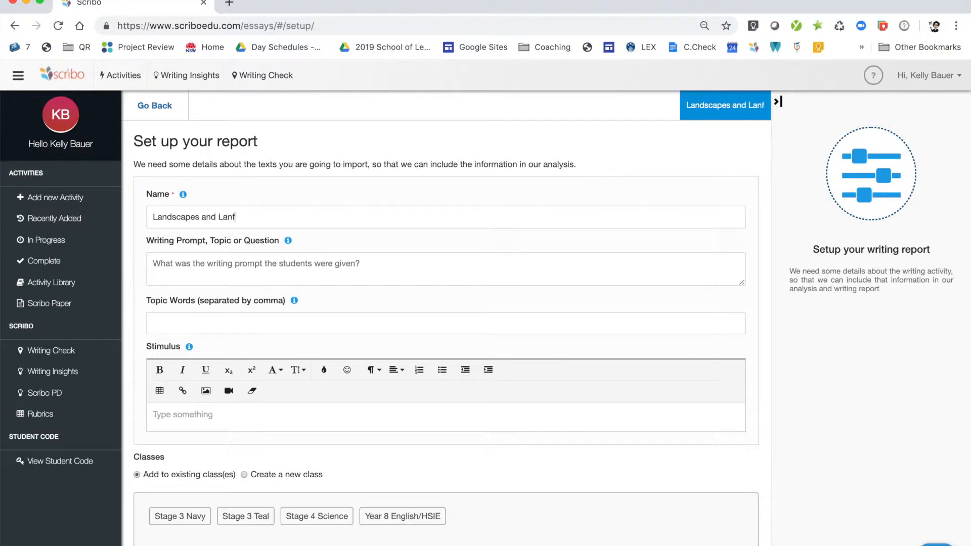
type("orm")
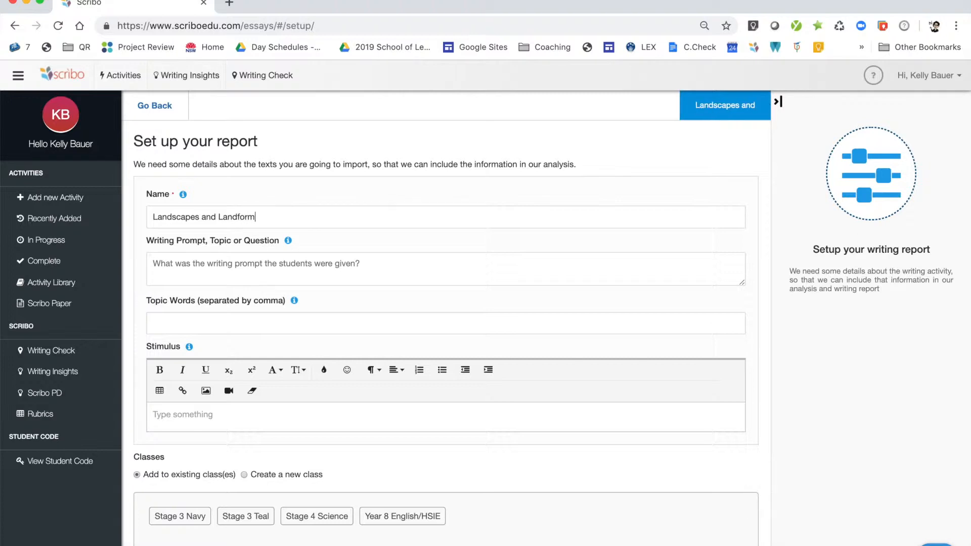
type("s")
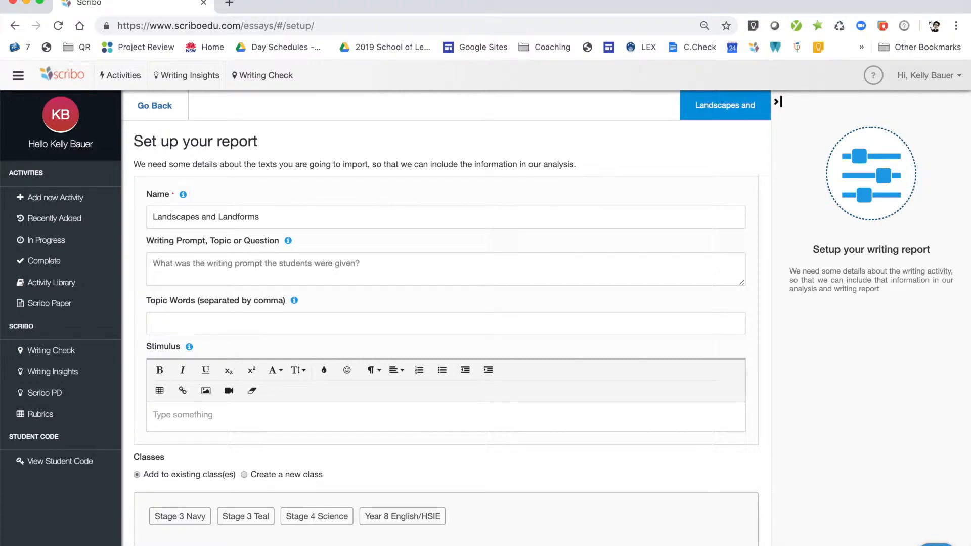
type("Describe the difference b")
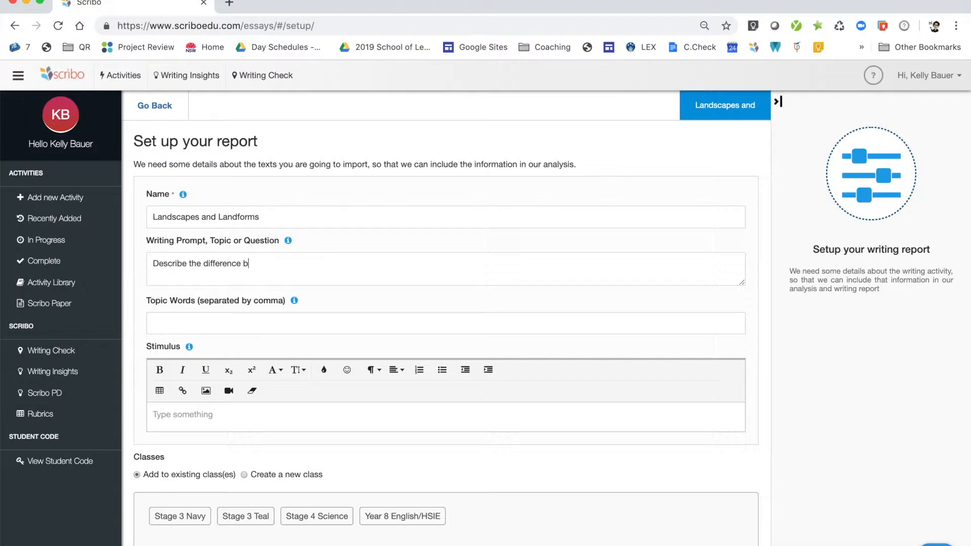
type("etween and")
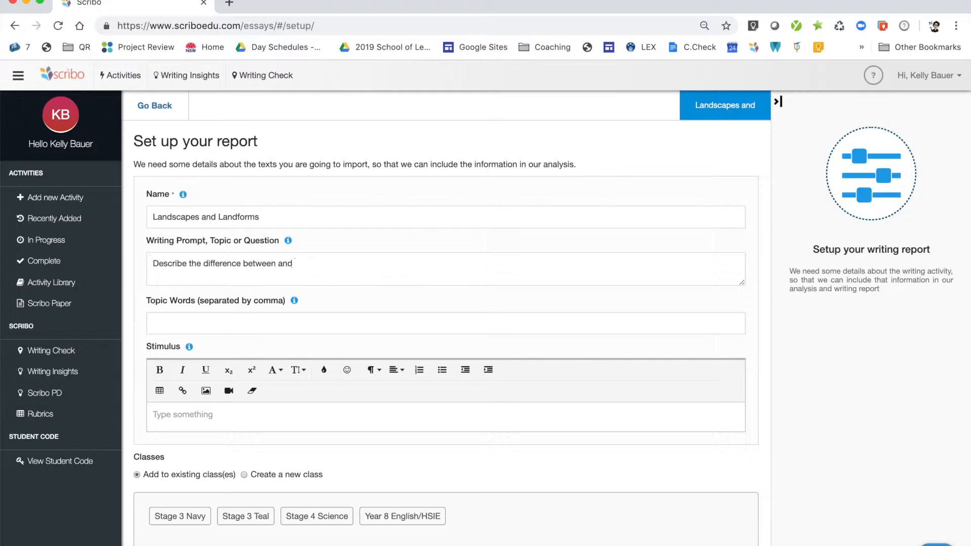
type("a landscape and a")
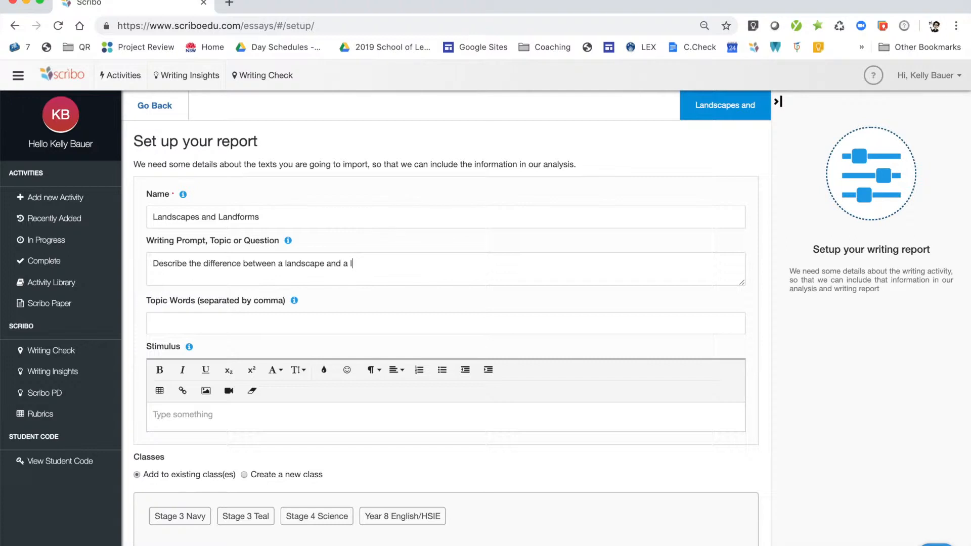
type("land")
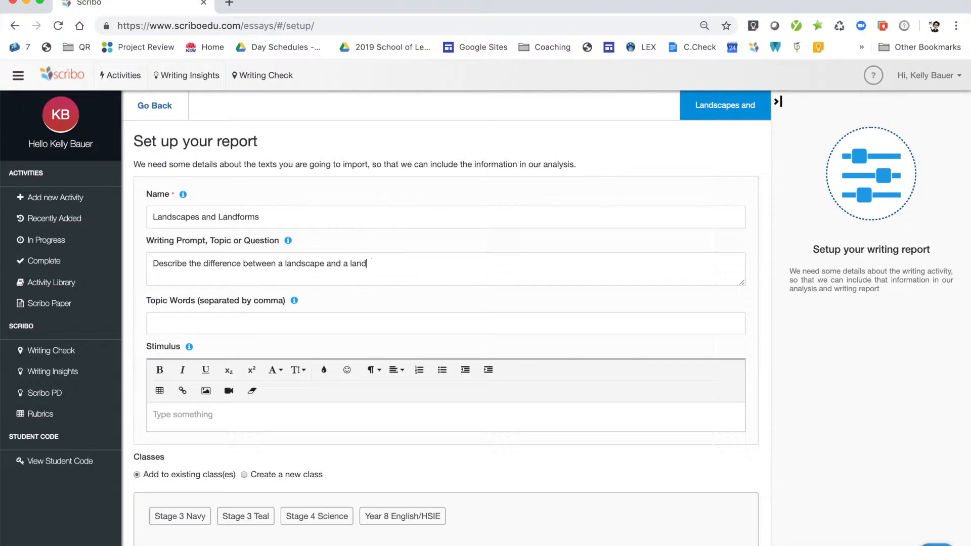
type("form.")
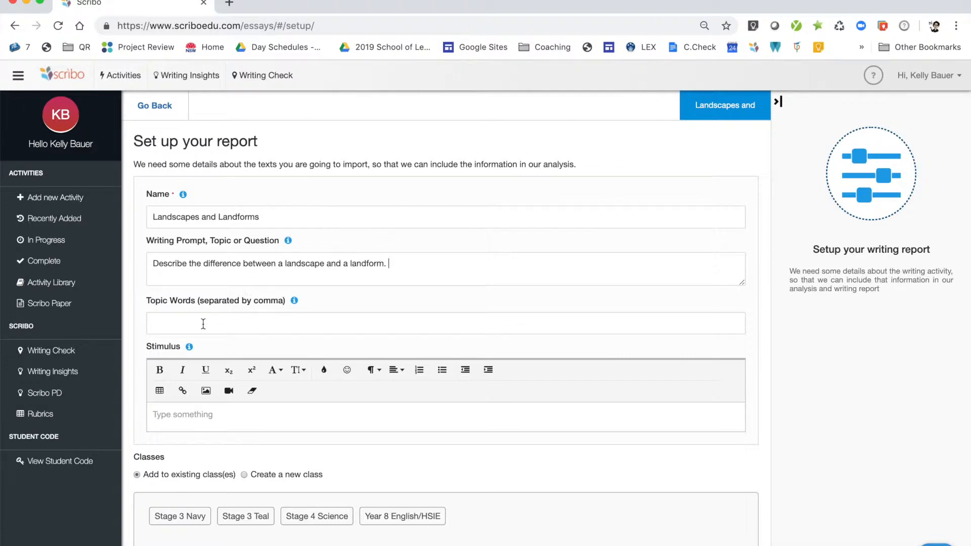
Enter topic words landscape, landform, mountains and volcano, leaving the stimulus empty.
scroll("down", 3)
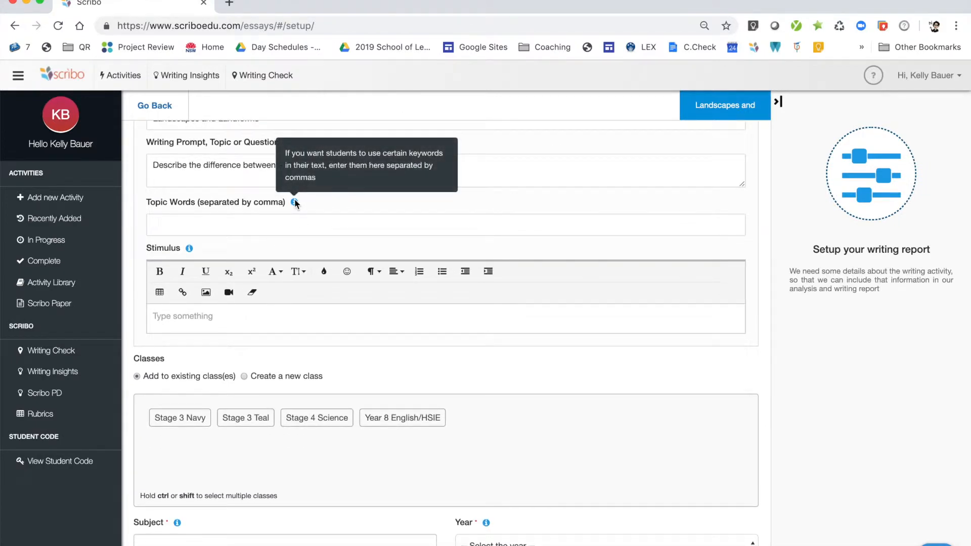
mouse_move(210, 247)
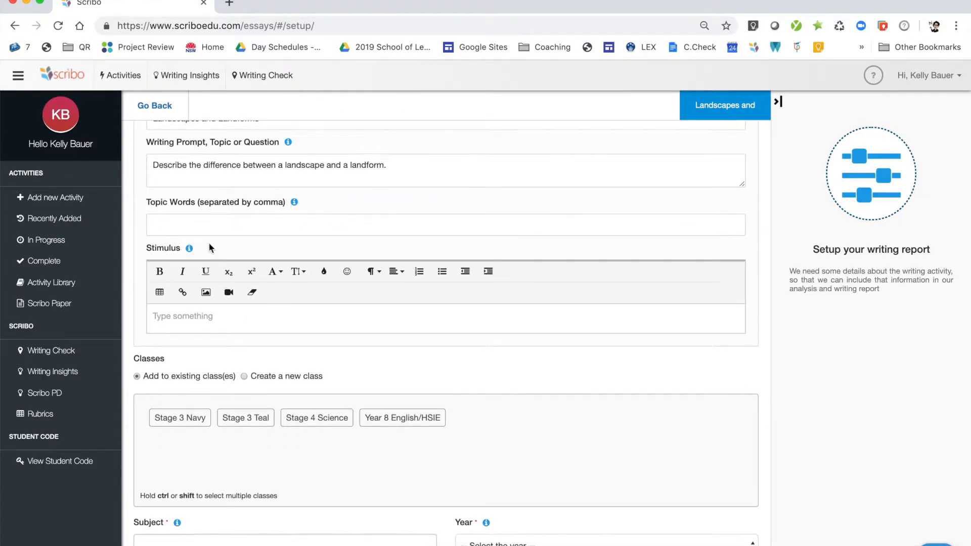
type("landscape, landform,")
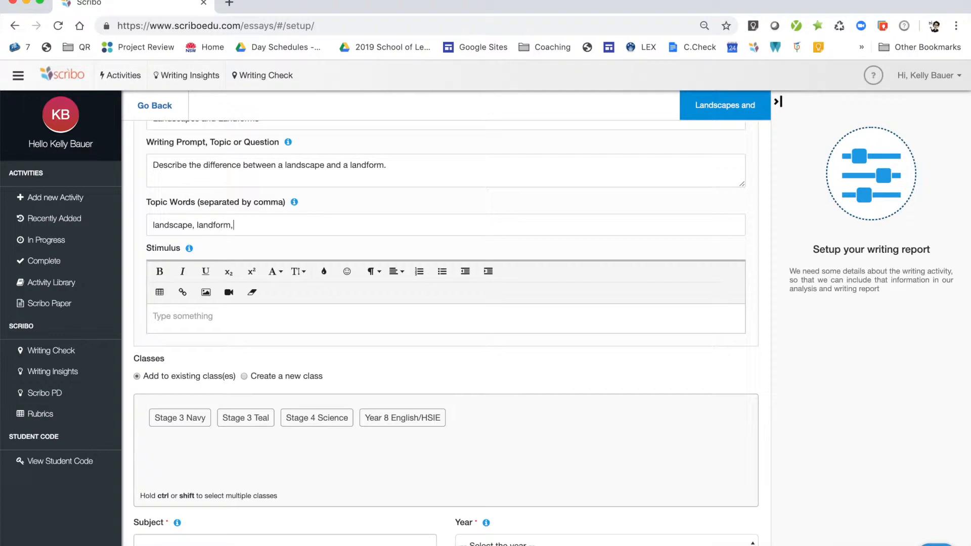
type("mountains, volca")
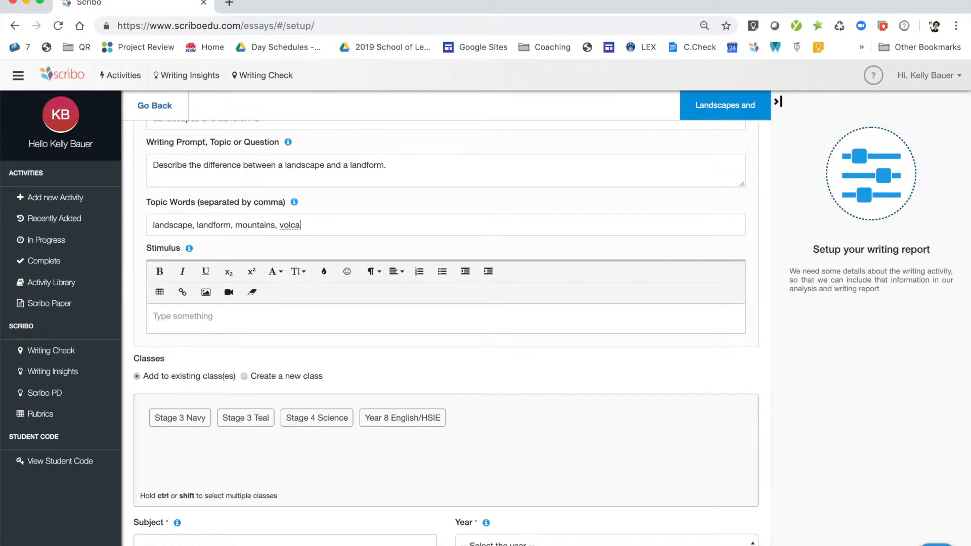
type("no")
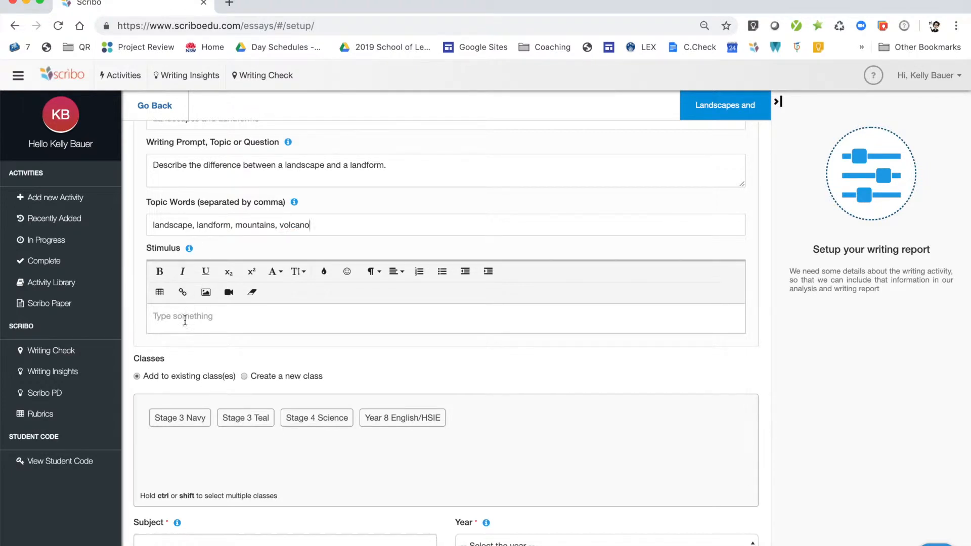
scroll("down", 3)
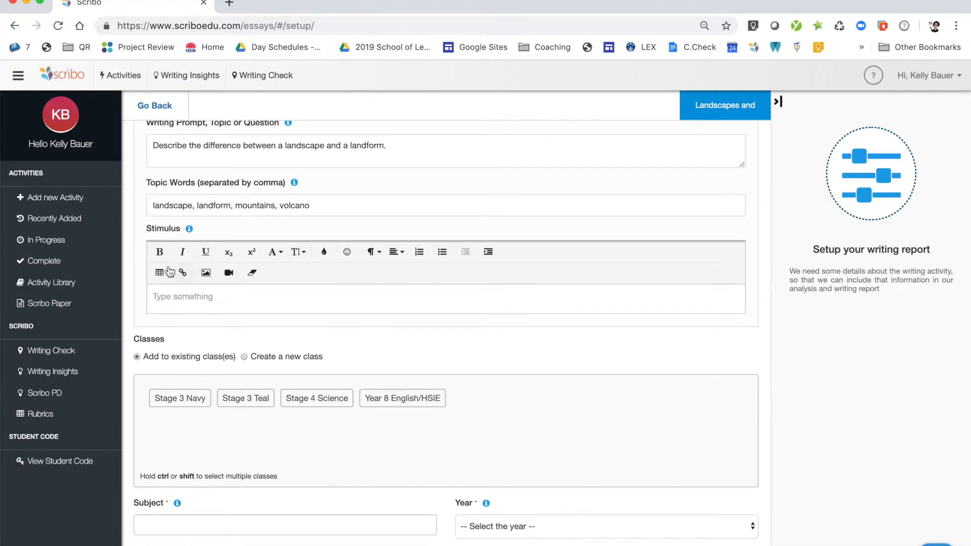
mouse_move(182, 273)
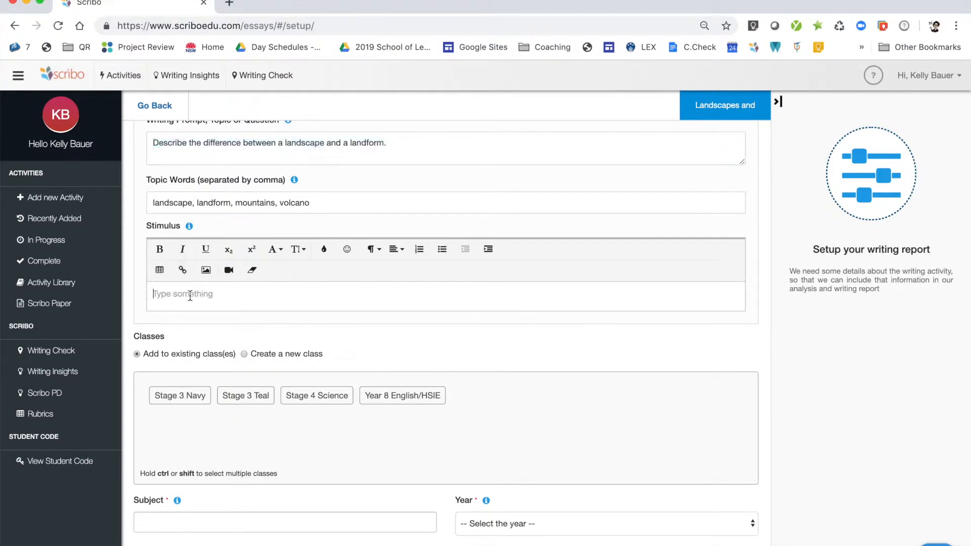
scroll("down", 3)
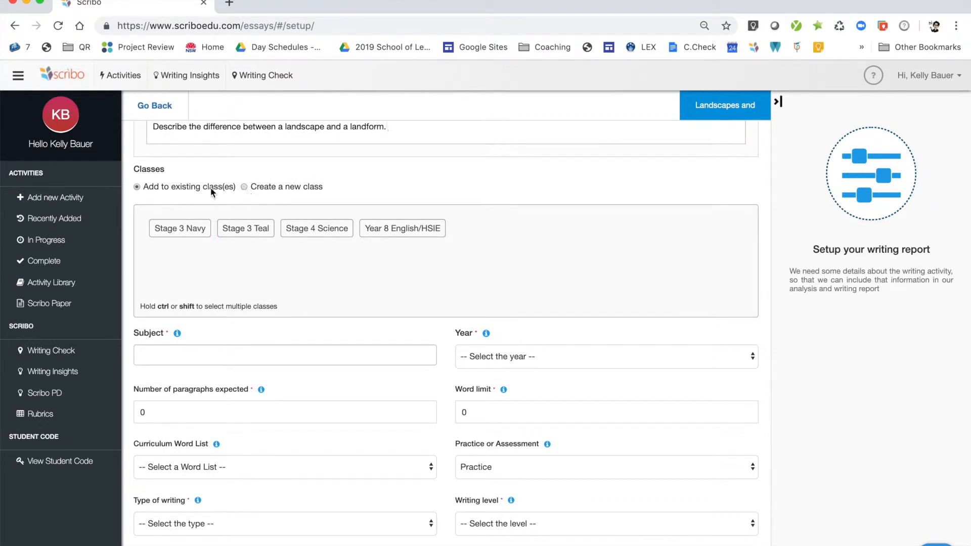
Try class options, settling on Year 8 English/HSIE with subject HSIE and year 8.
left_click(180, 228)
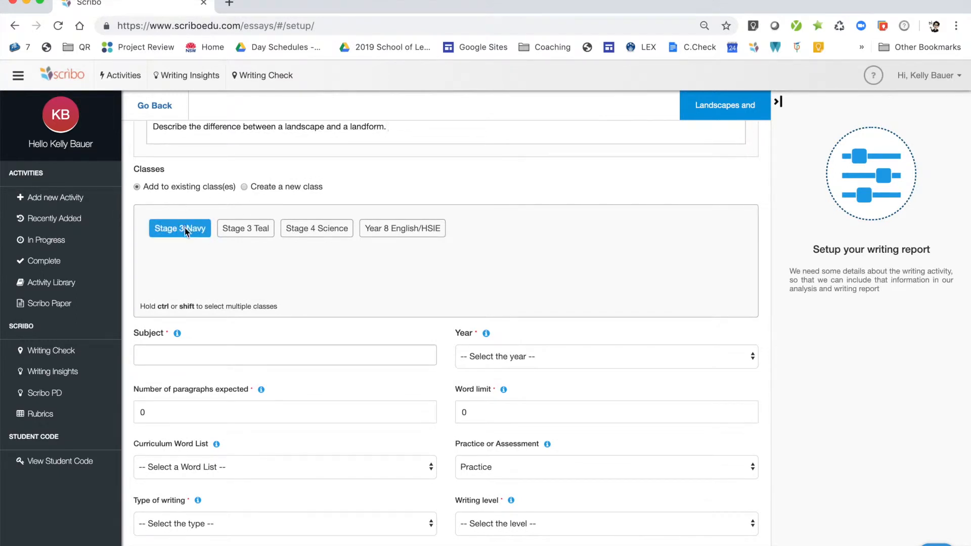
left_click(316, 228)
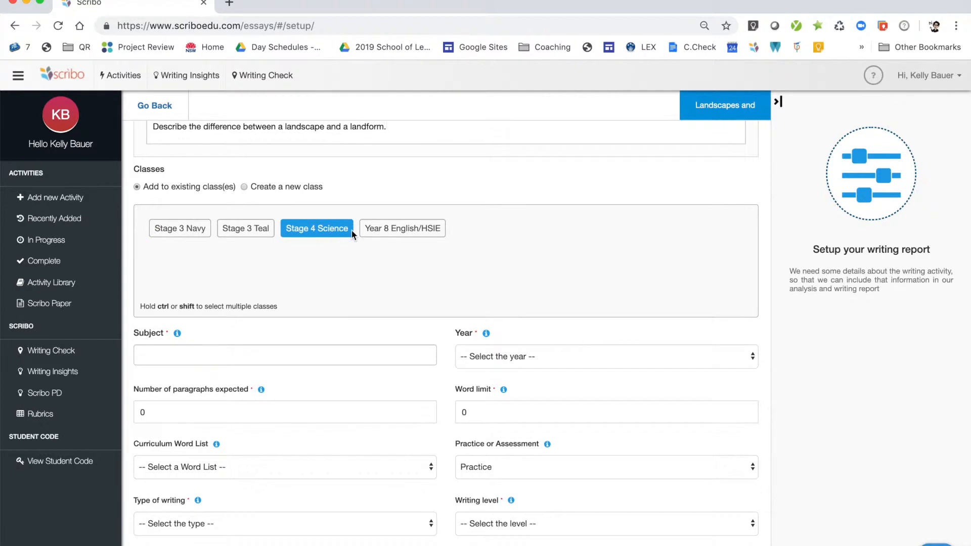
left_click(401, 228)
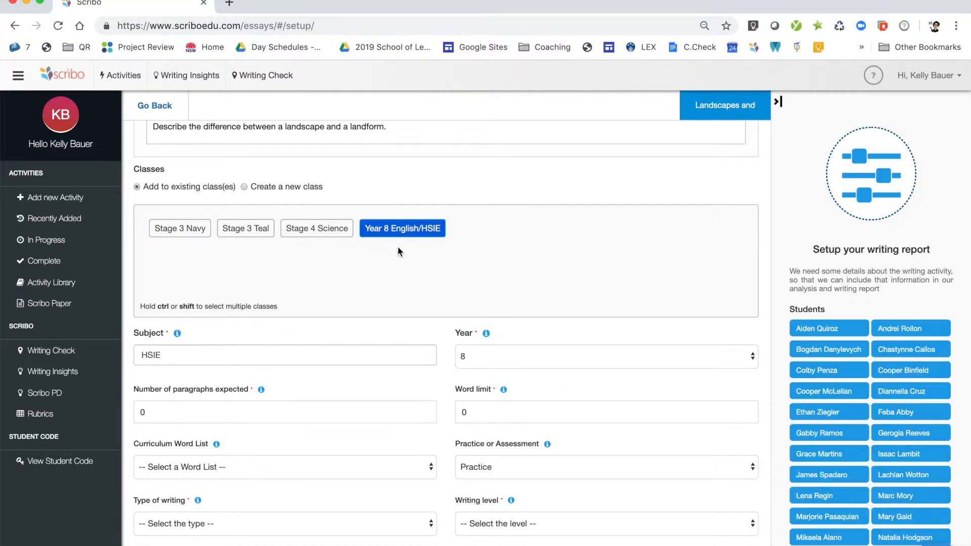
Set the number of expected paragraphs to 3.
scroll("down", 3)
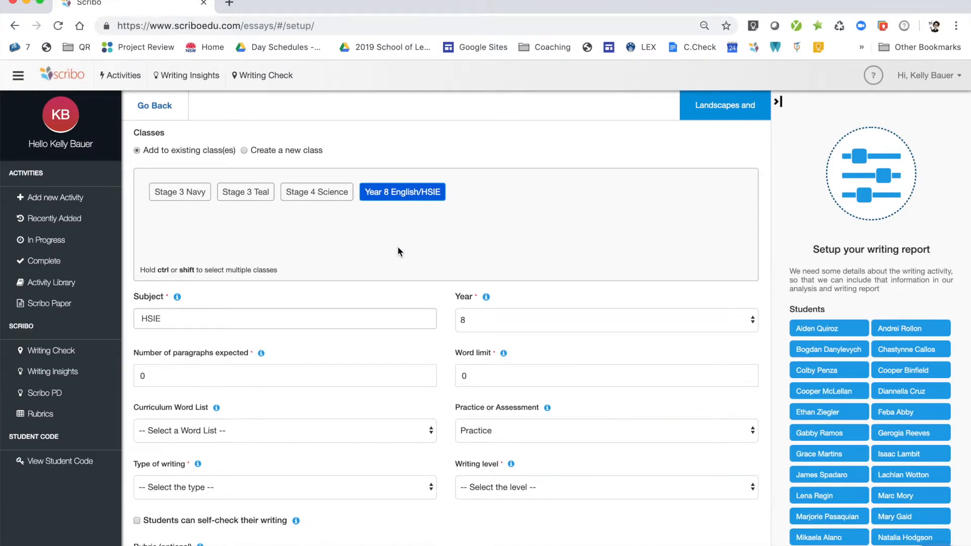
mouse_move(786, 292)
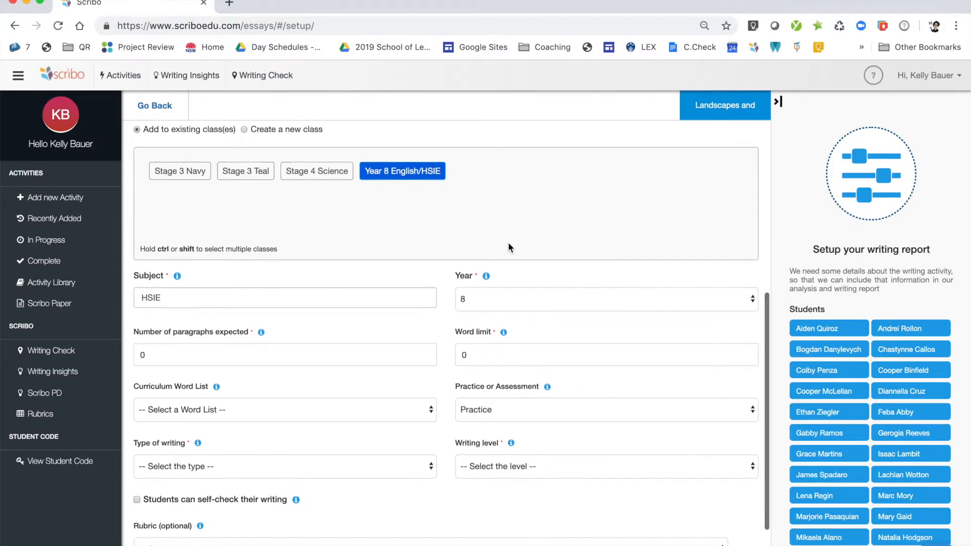
scroll("down", 3)
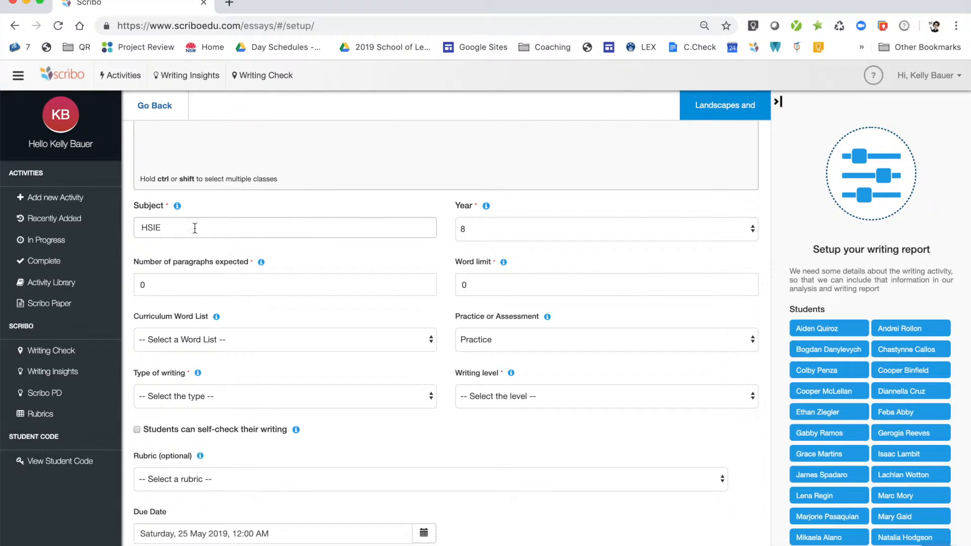
mouse_move(265, 285)
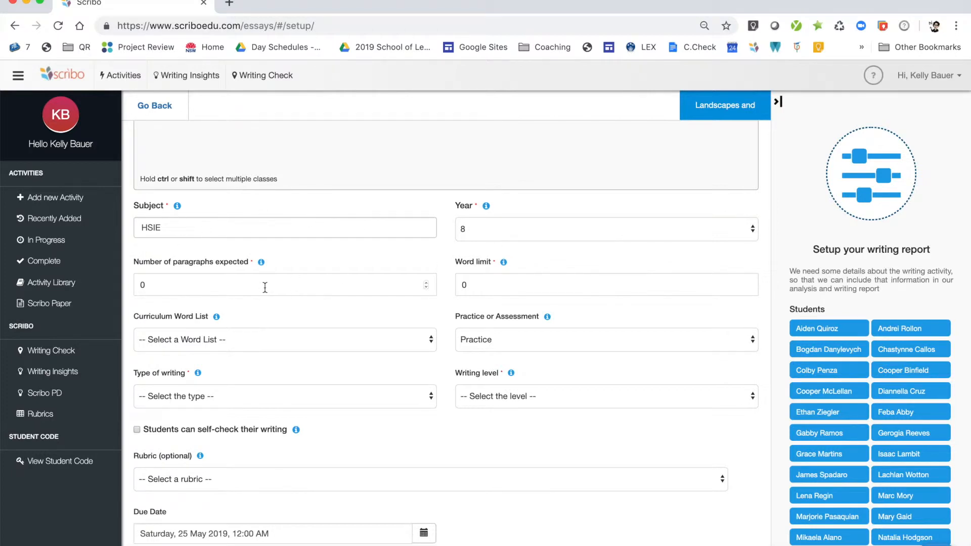
left_click(265, 285)
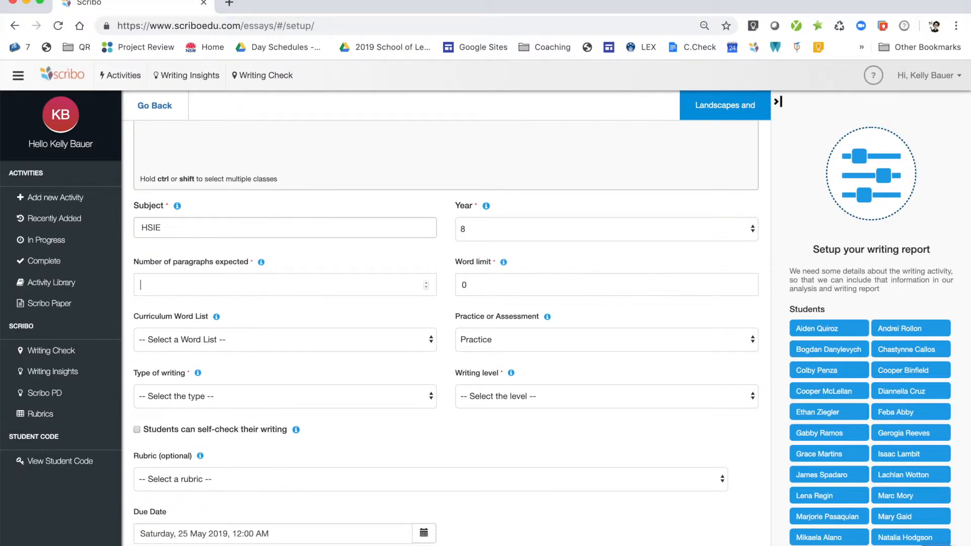
type("3")
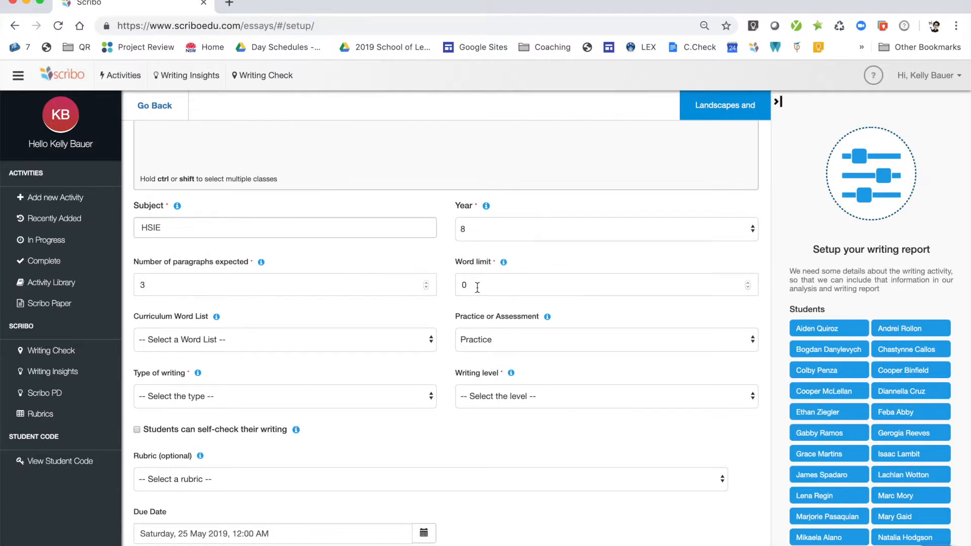
left_click(283, 339)
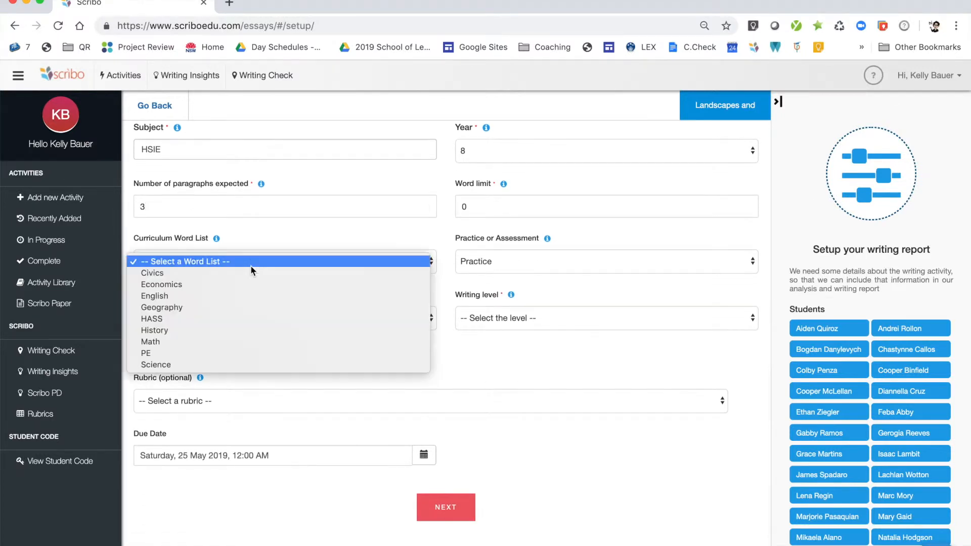
mouse_move(267, 262)
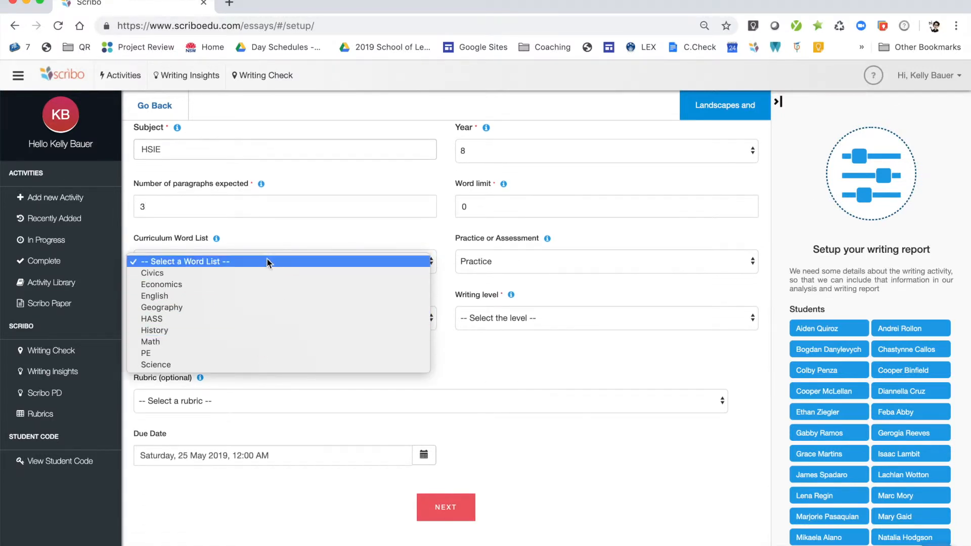
Keep no curriculum word list, choose Informative writing at Developing level, and enable student self-checking.
left_click(278, 261)
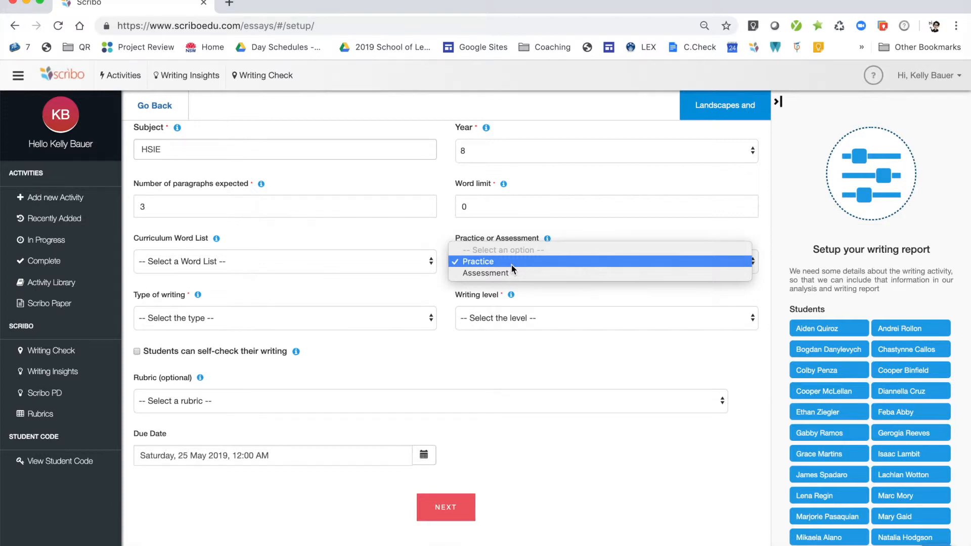
mouse_move(486, 273)
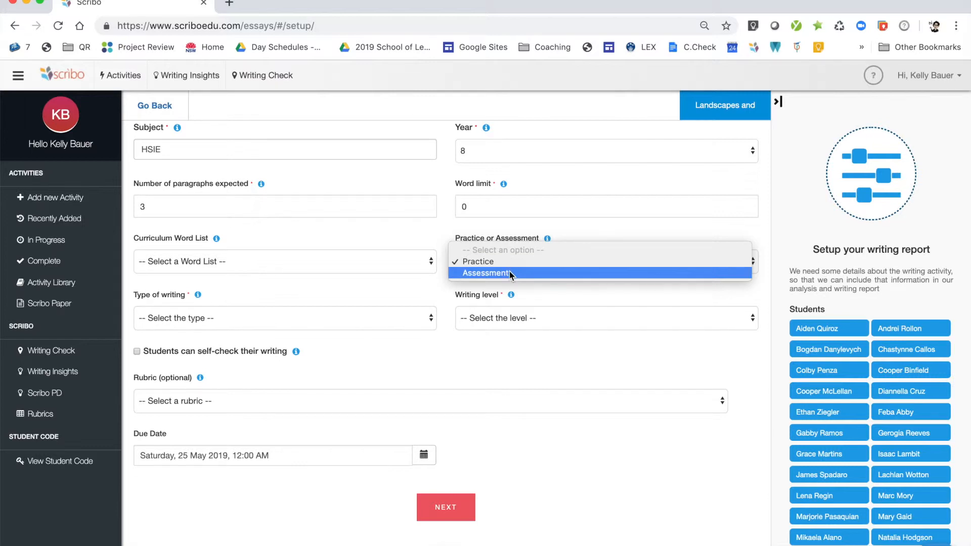
mouse_move(486, 261)
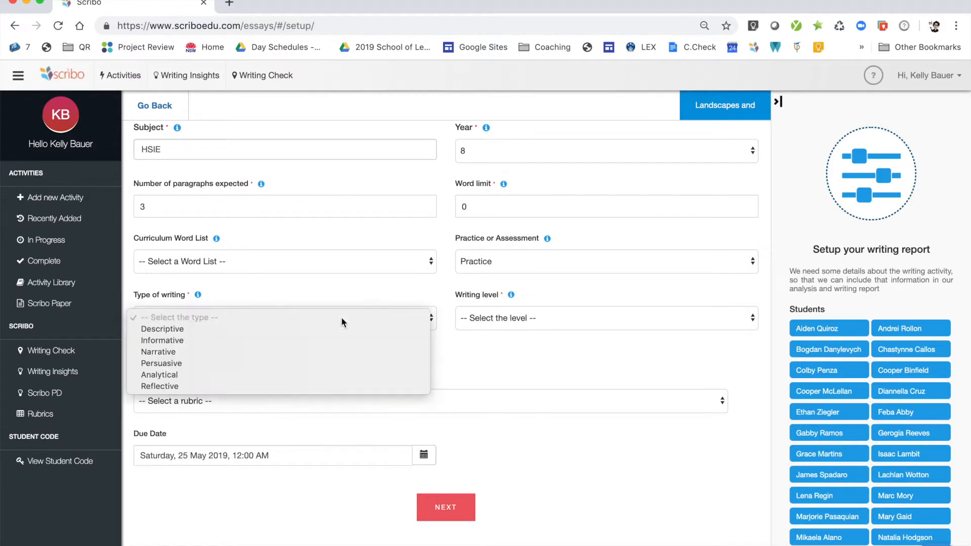
mouse_move(334, 340)
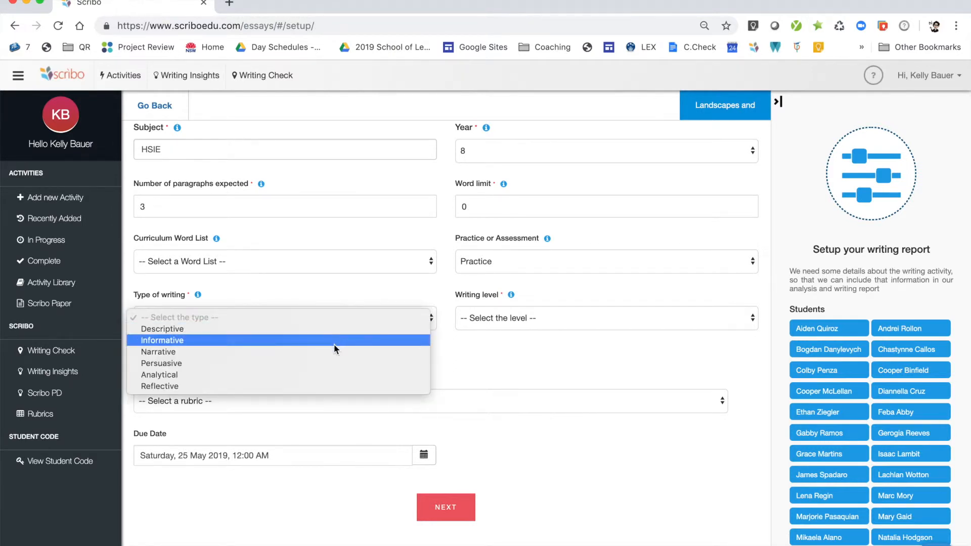
left_click(162, 340)
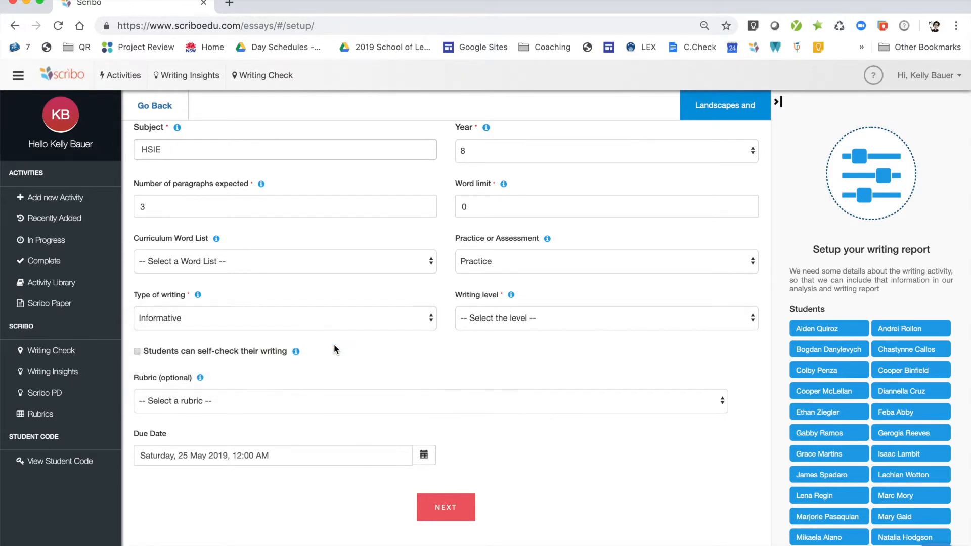
left_click(605, 318)
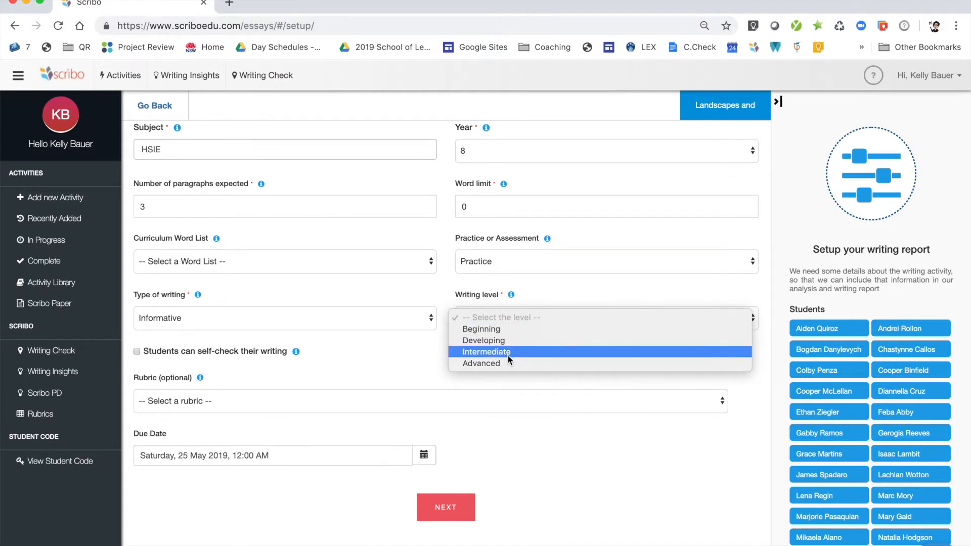
left_click(484, 340)
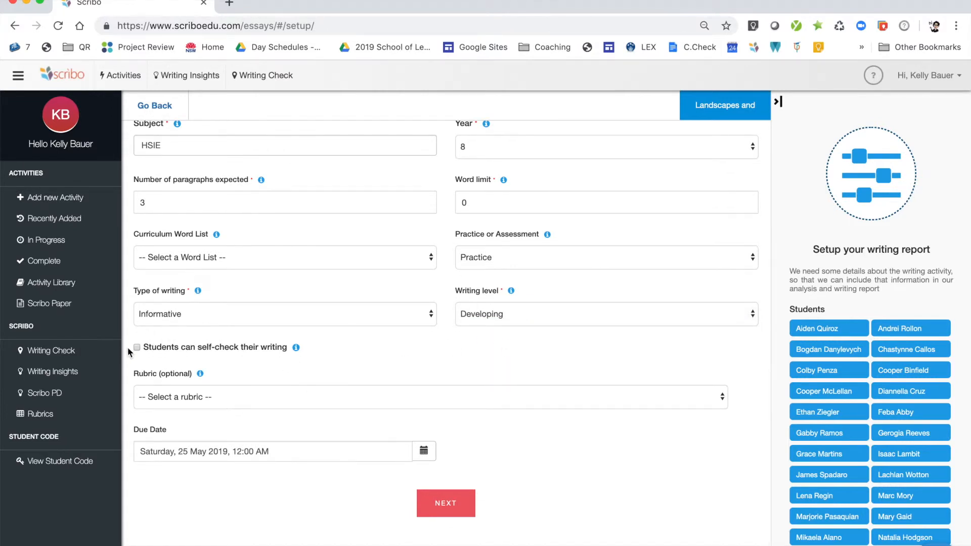
mouse_move(171, 341)
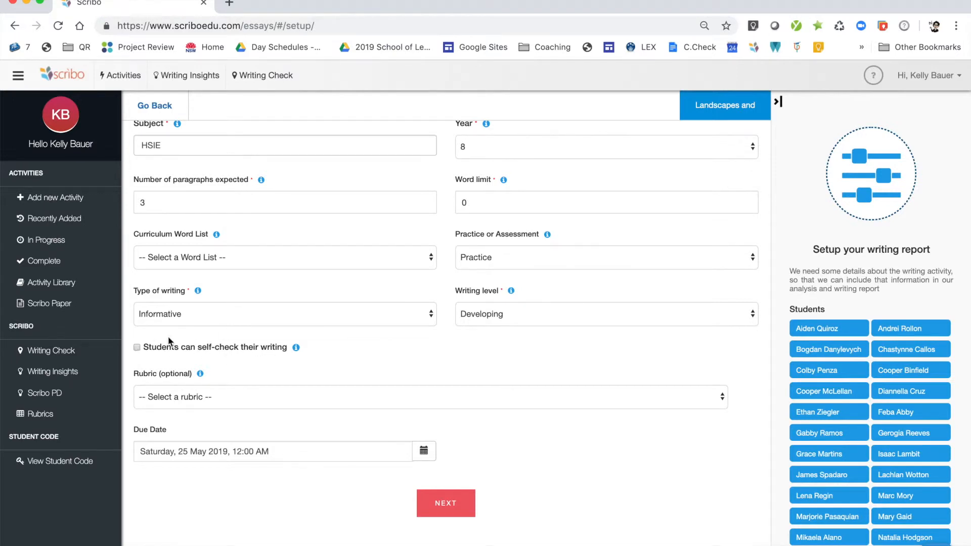
left_click(137, 347)
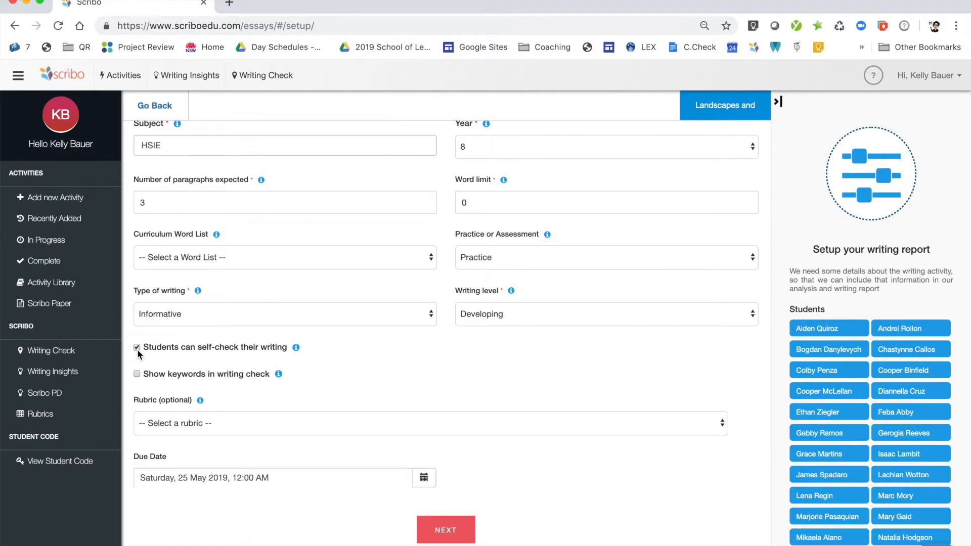
mouse_move(194, 291)
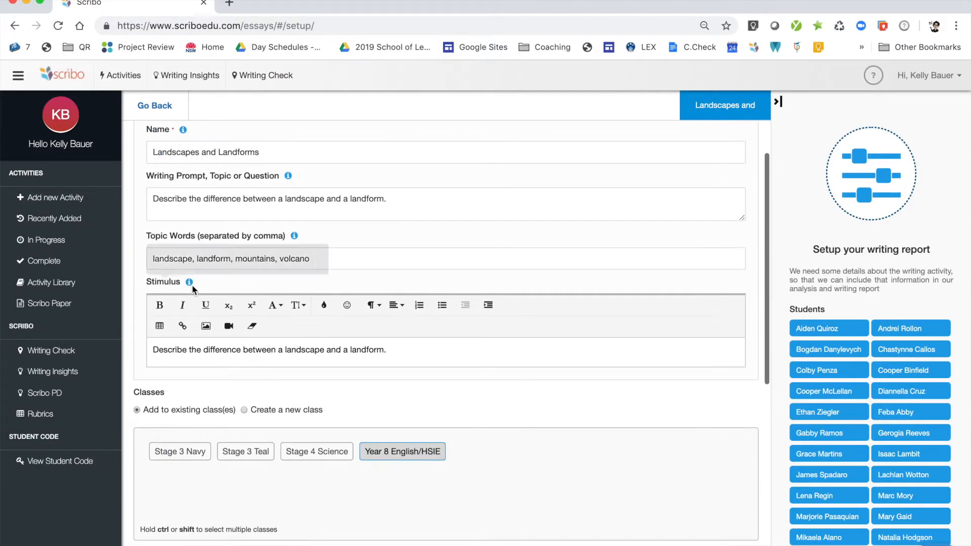
Show keywords in the writing check and leave the Rubric unselected.
scroll("down", 3)
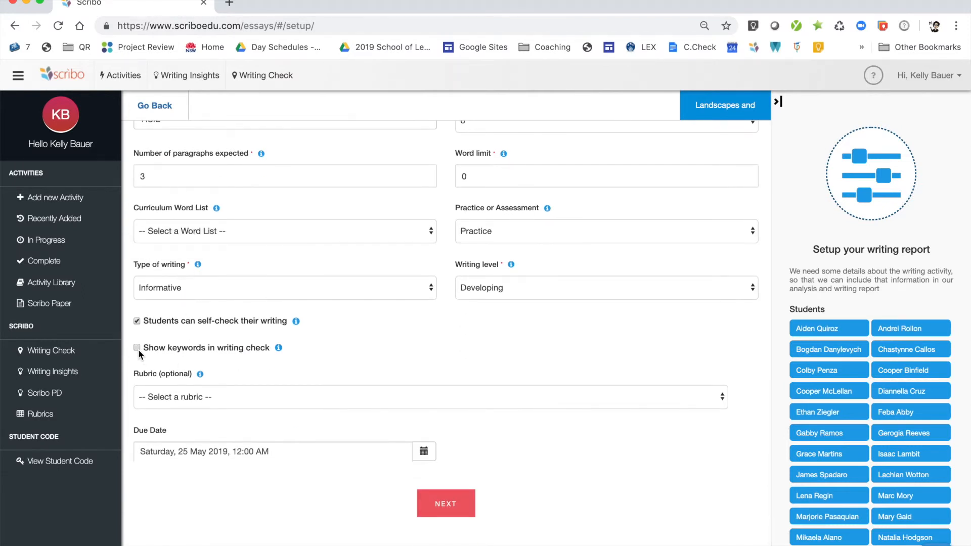
left_click(136, 347)
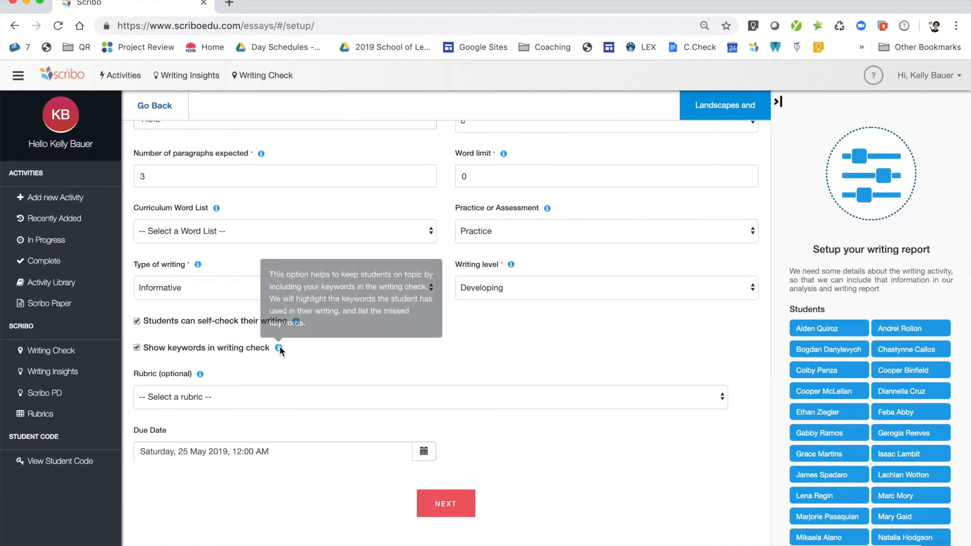
mouse_move(280, 347)
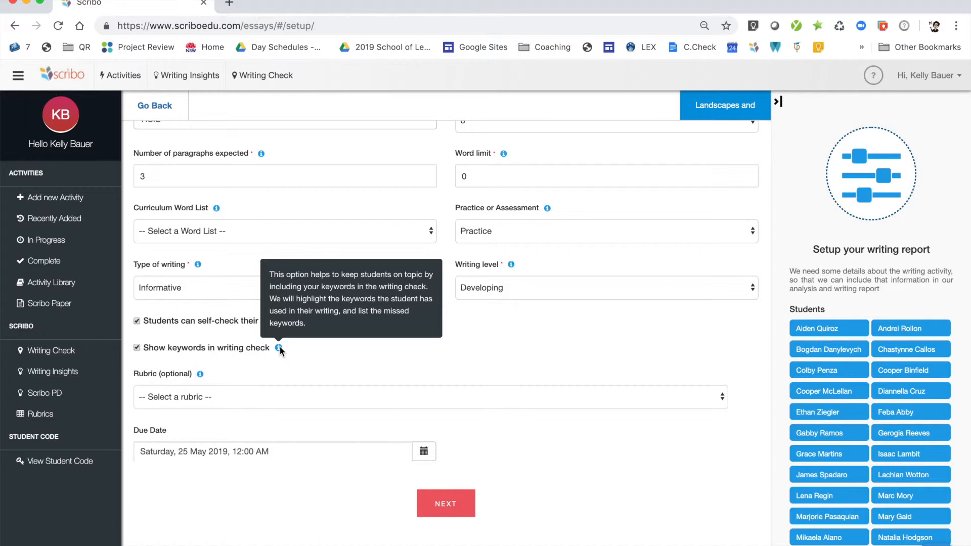
left_click(428, 397)
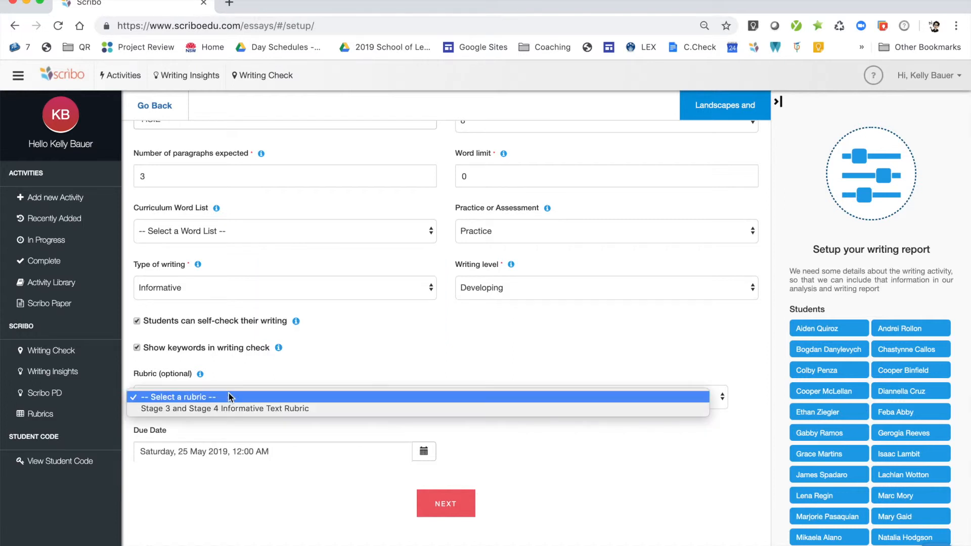
mouse_move(241, 416)
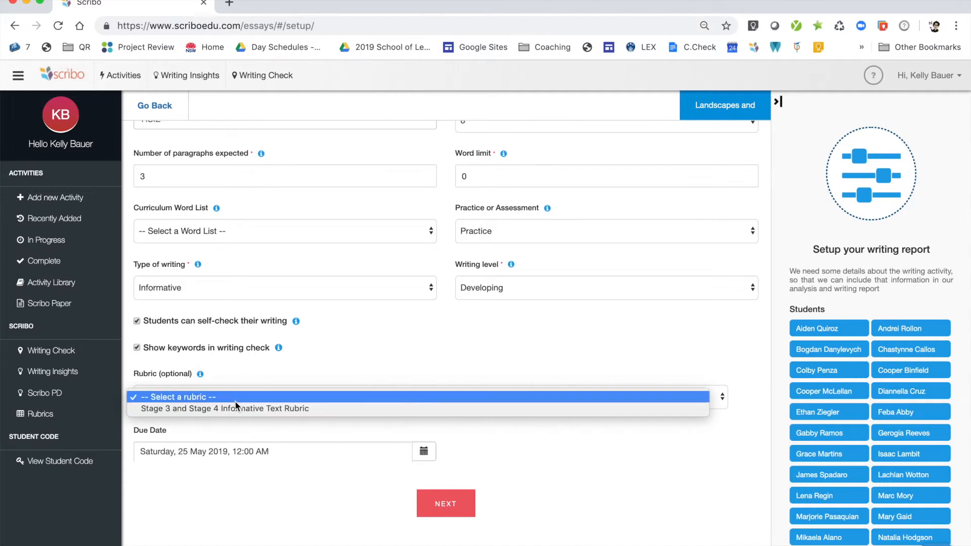
left_click(176, 397)
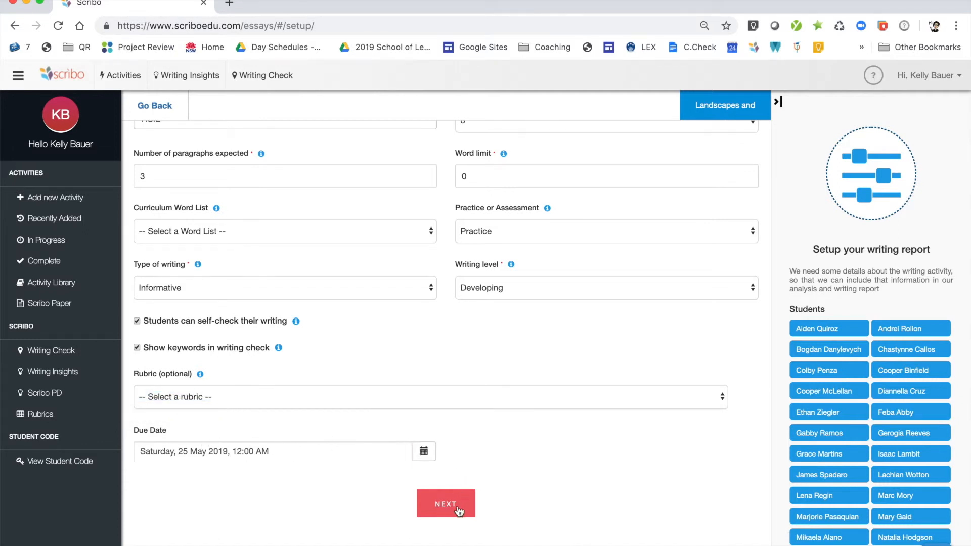
Submit the setup to assign the activity and reveal the student join code.
left_click(445, 503)
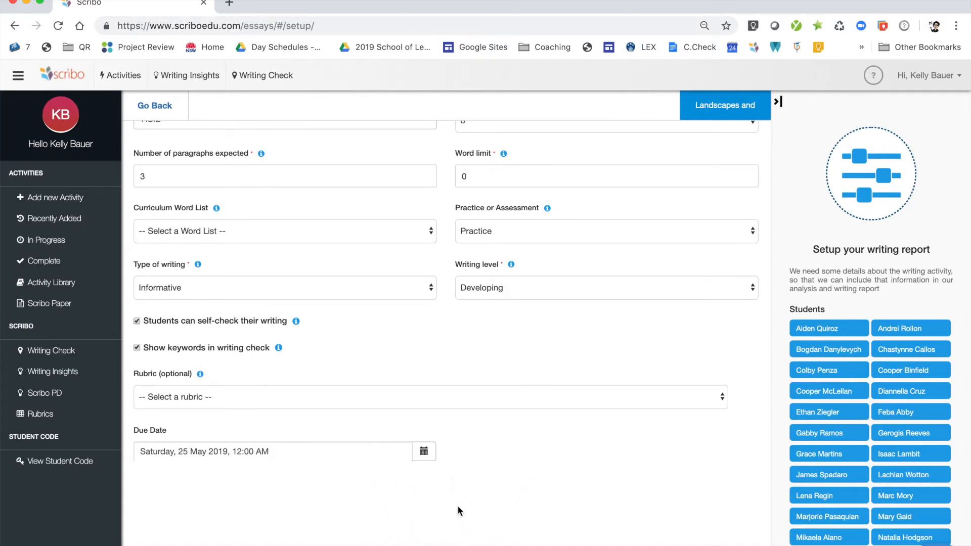
left_click(723, 104)
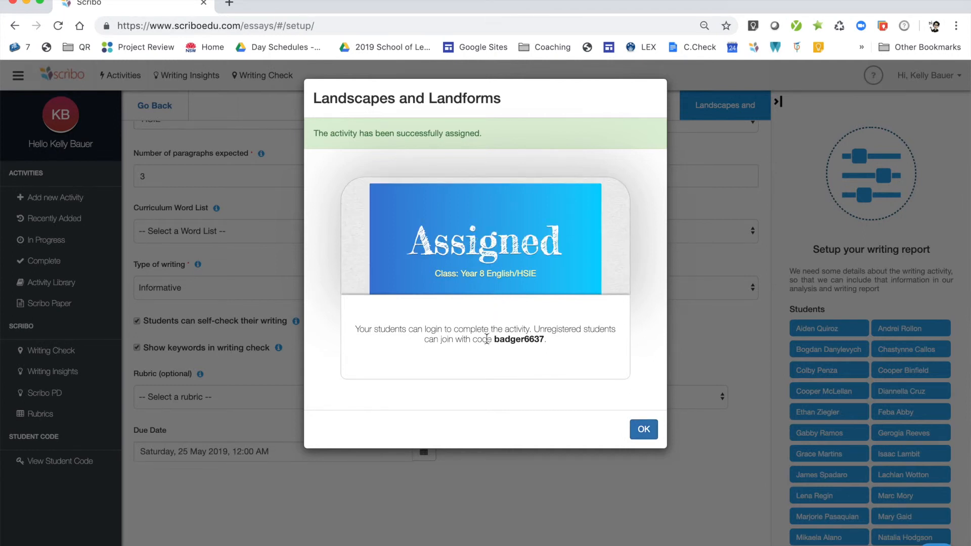
mouse_move(490, 353)
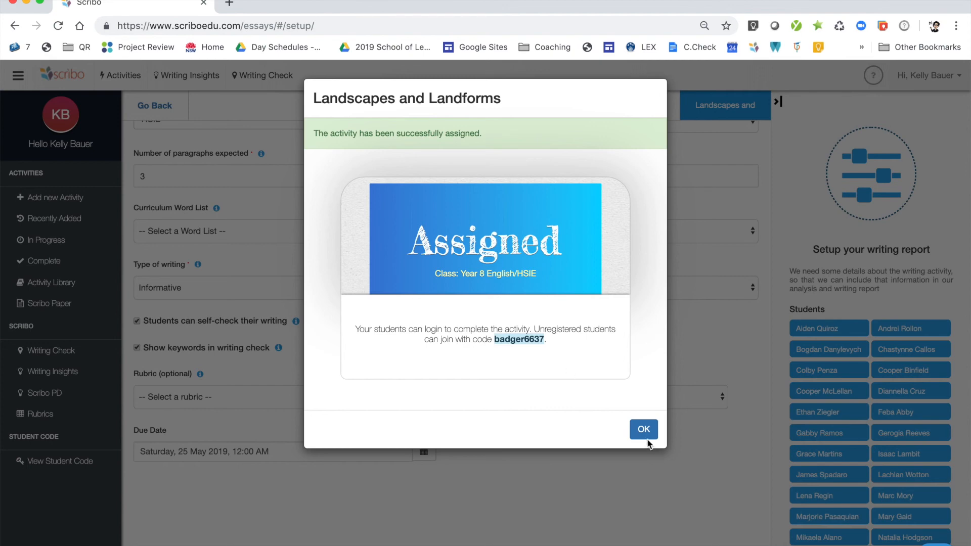
Dismiss the confirmation and open Landscapes and Landforms under Year 8 English/HSIE recent activities.
left_click(642, 429)
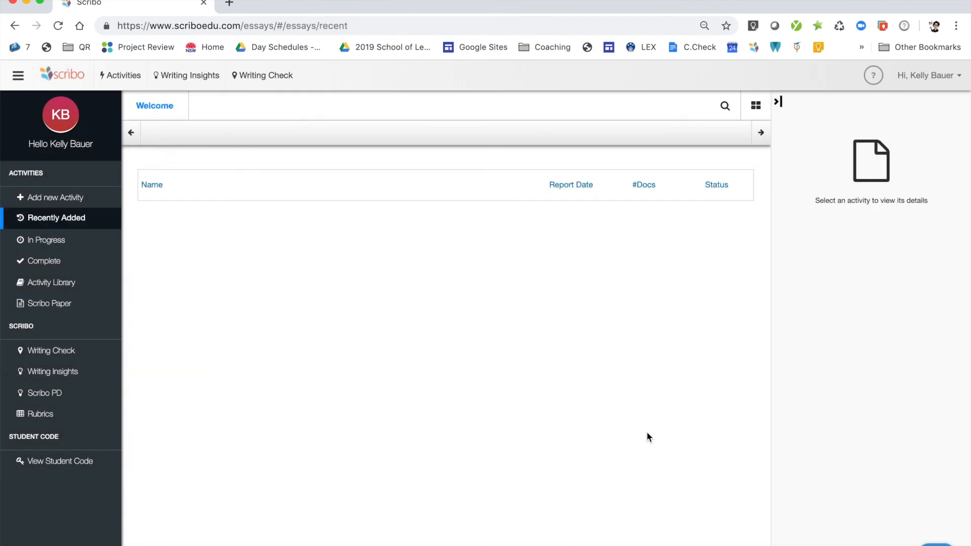
left_click(562, 132)
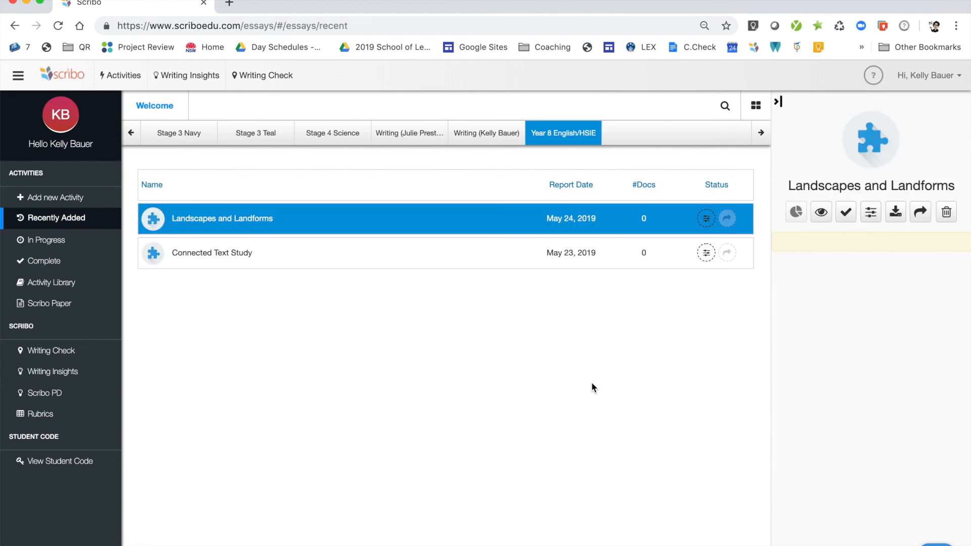
left_click(221, 218)
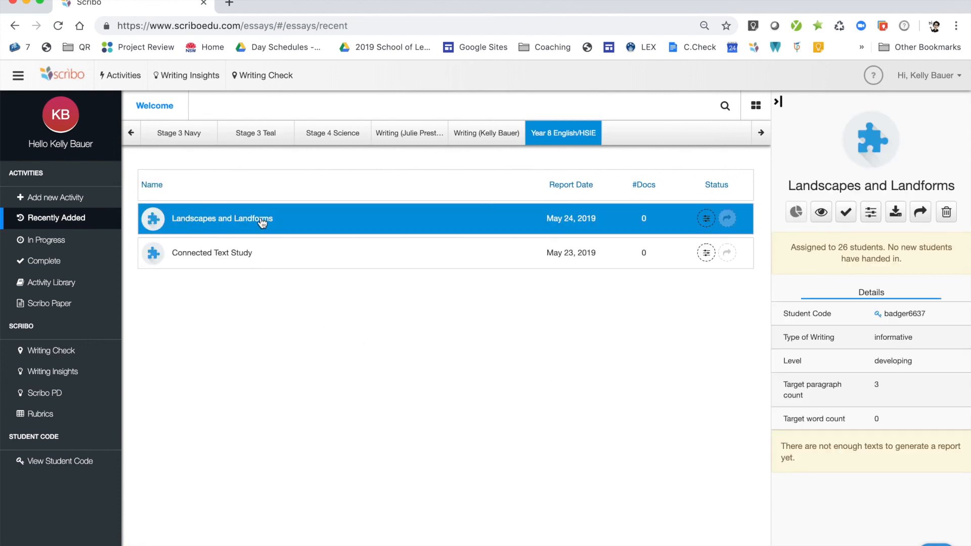
mouse_move(565, 213)
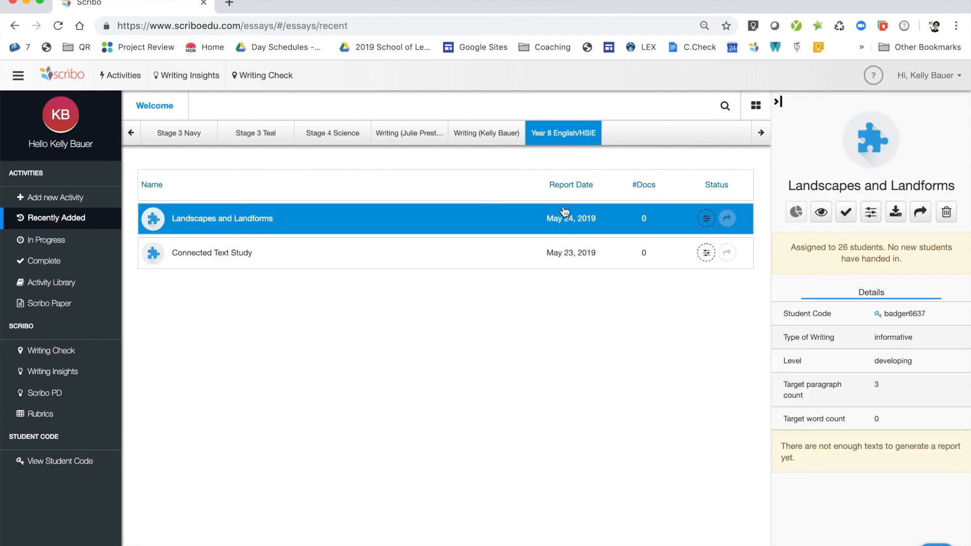